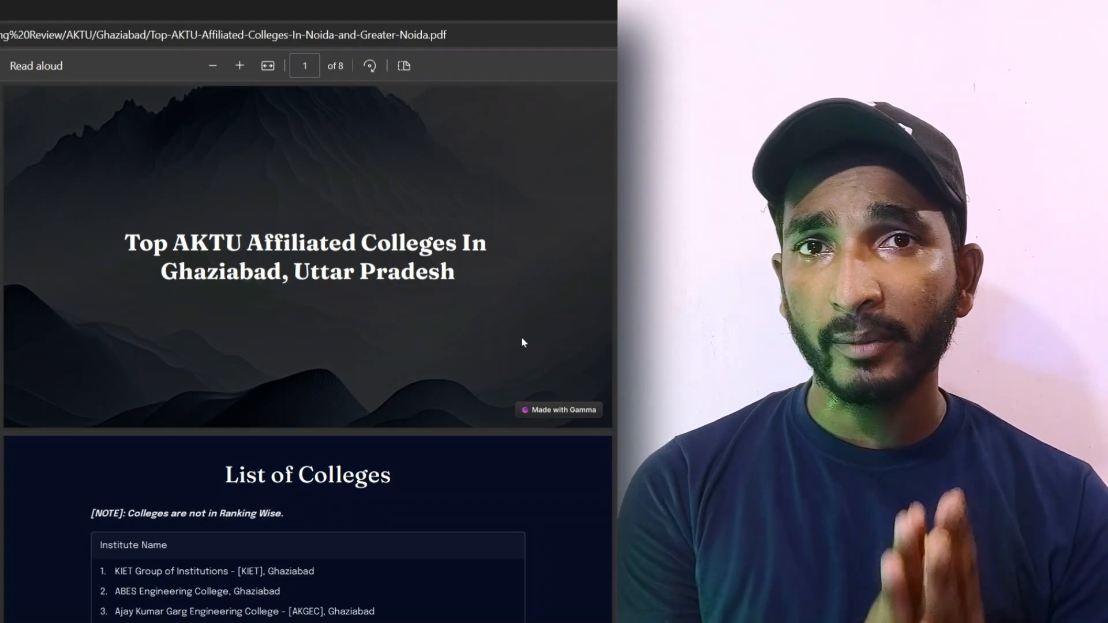
Step: Scroll down to page 2, the List of Colleges, to mark up its entries and notes
scroll(down, 3)
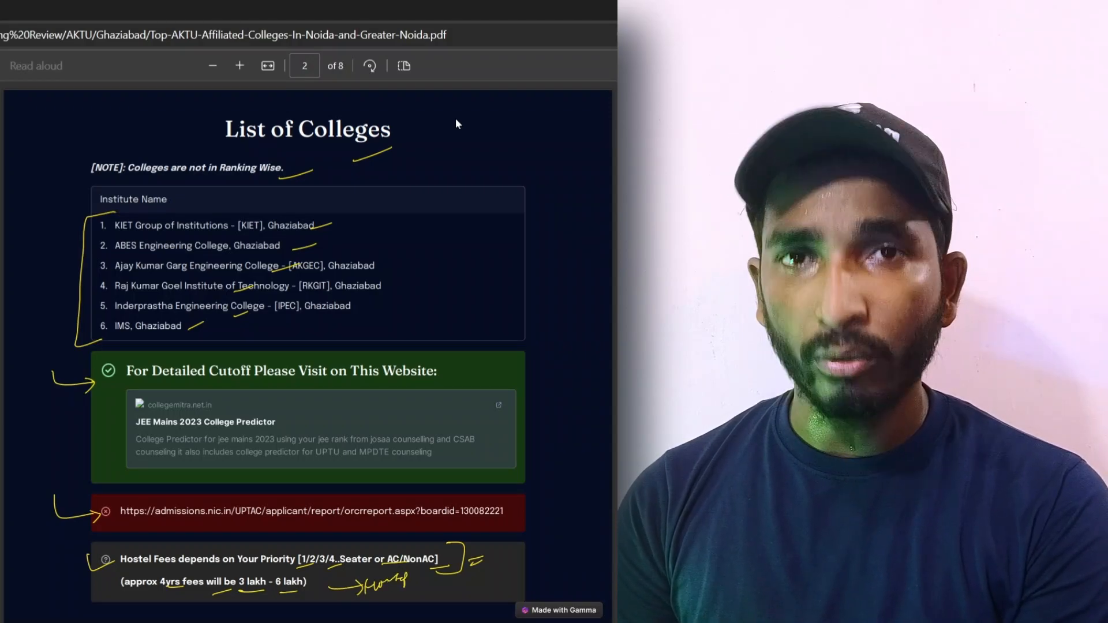
Step: Draw yellow marks on KIET's statistics and tick the 80% placement figure
click(304, 65)
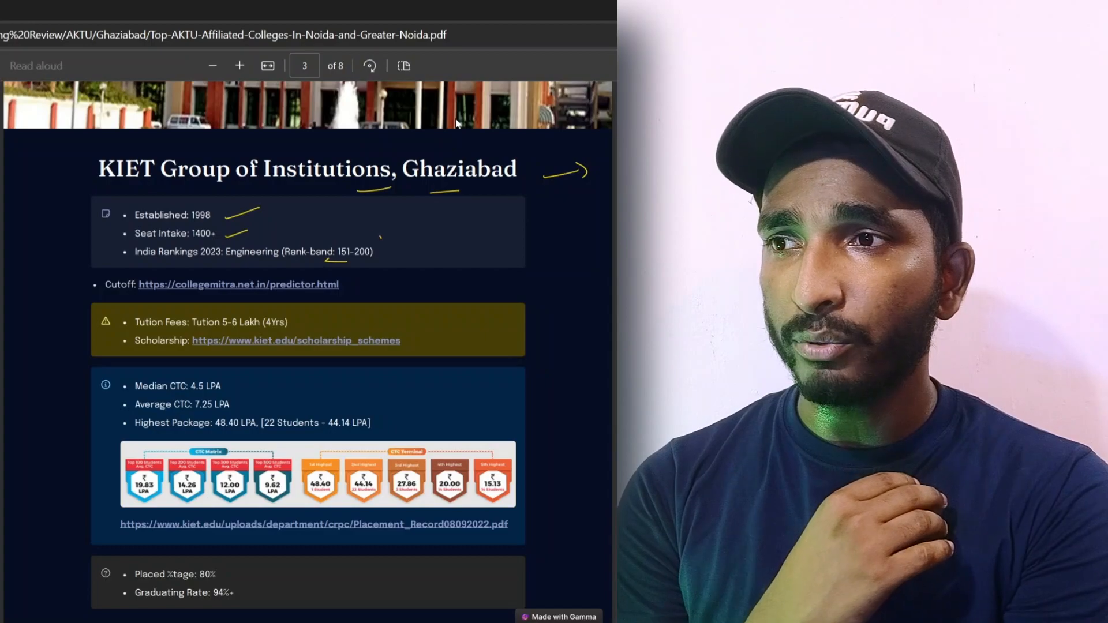
drag(340, 241, 382, 254)
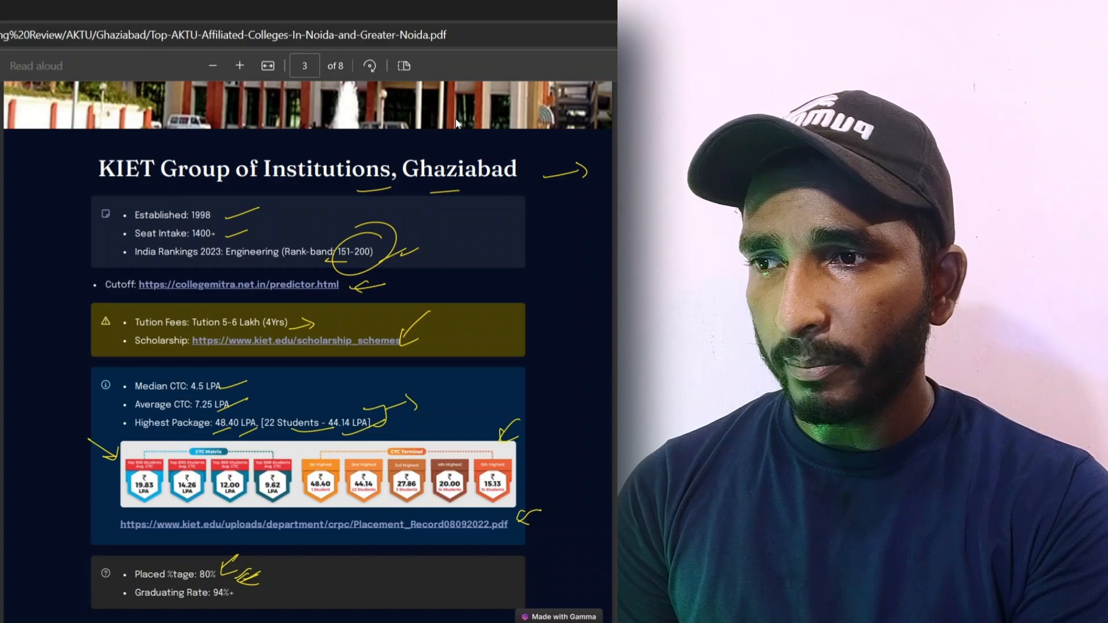
drag(233, 566, 287, 576)
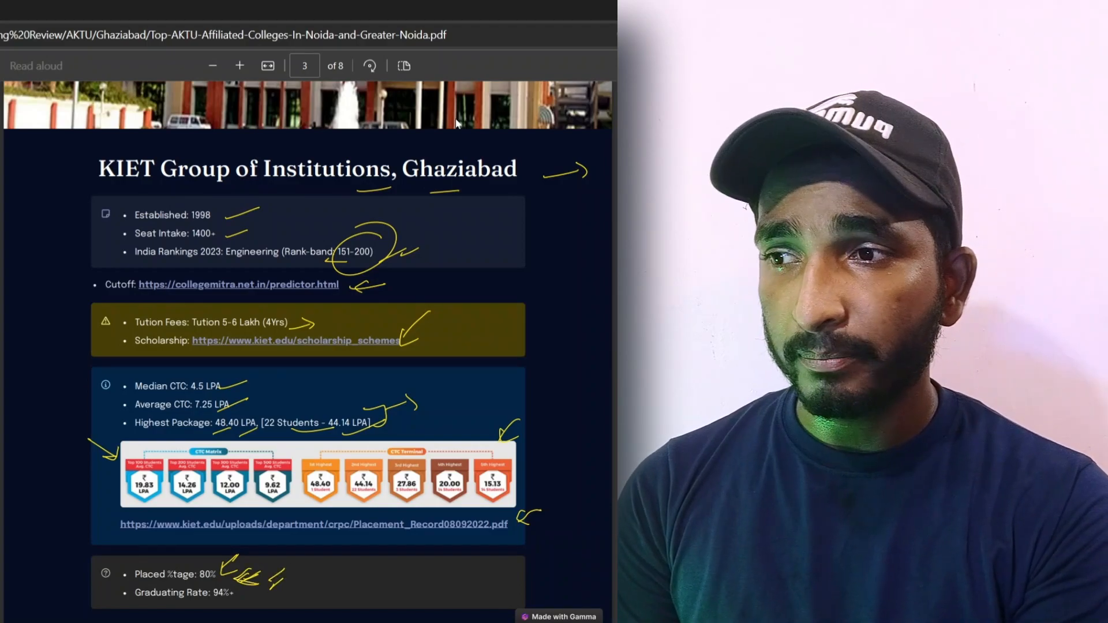
click(305, 65)
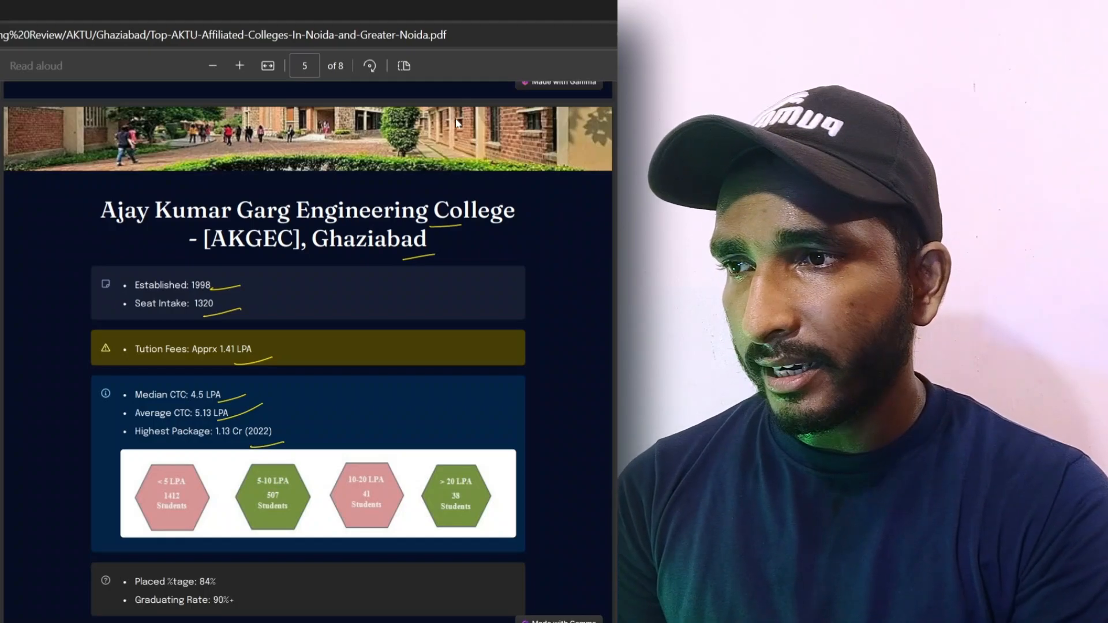
Step: Draw a yellow ink stroke on Ajay Kumar Garg Engineering College's page figures
drag(205, 466, 170, 516)
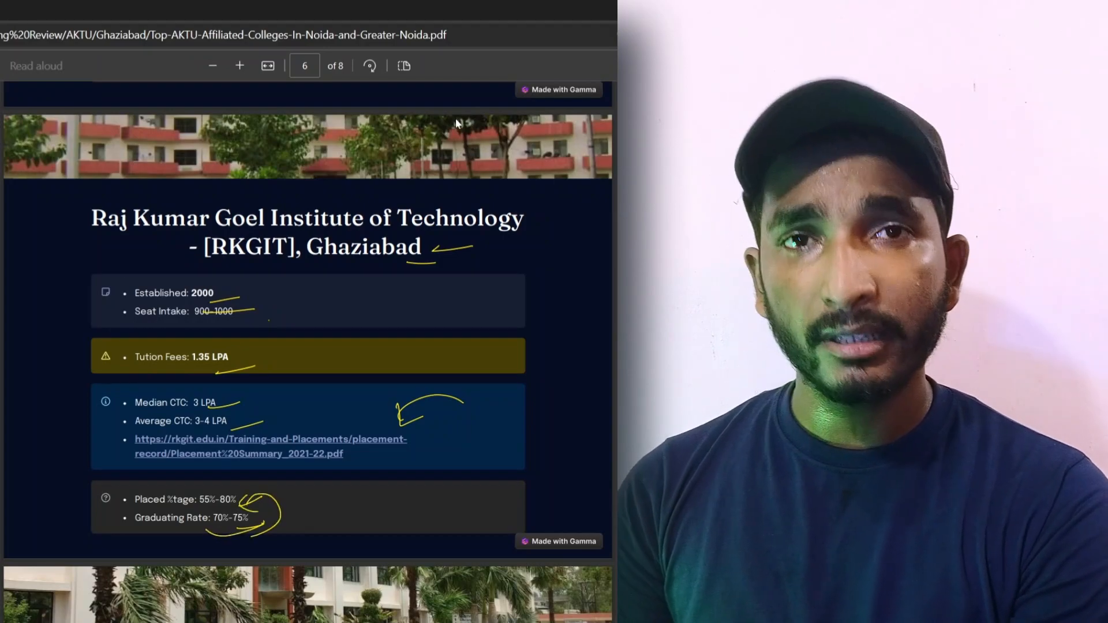
Step: Scroll down from Raj Kumar Goel Institute of Technology's page
scroll(down, 3)
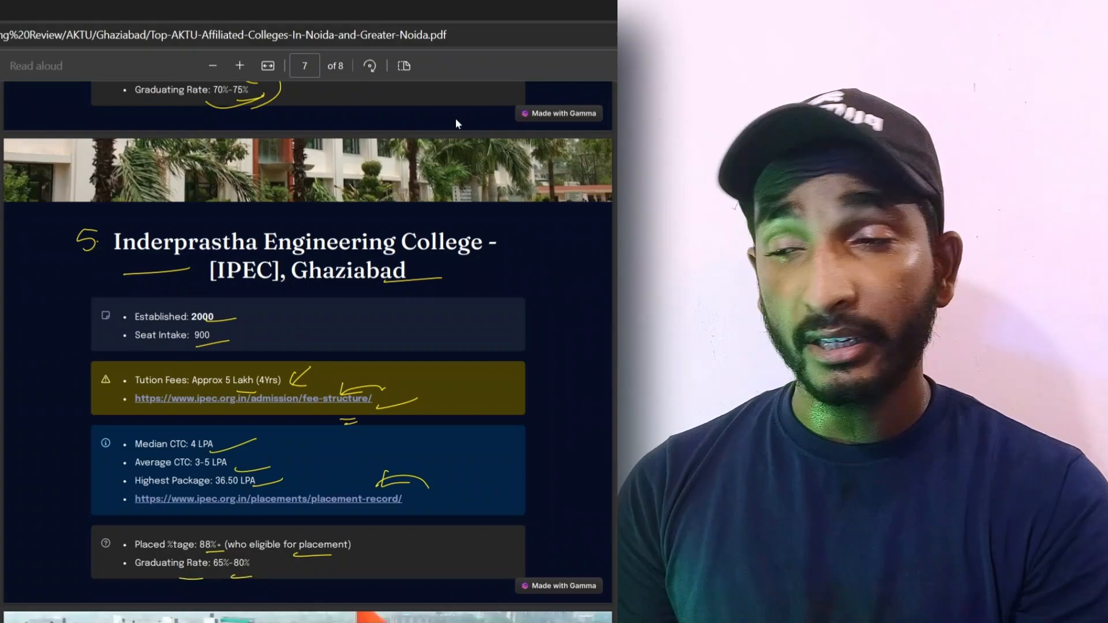
Step: Scroll down from Inderprastha Engineering College's marked-up page
scroll(down, 3)
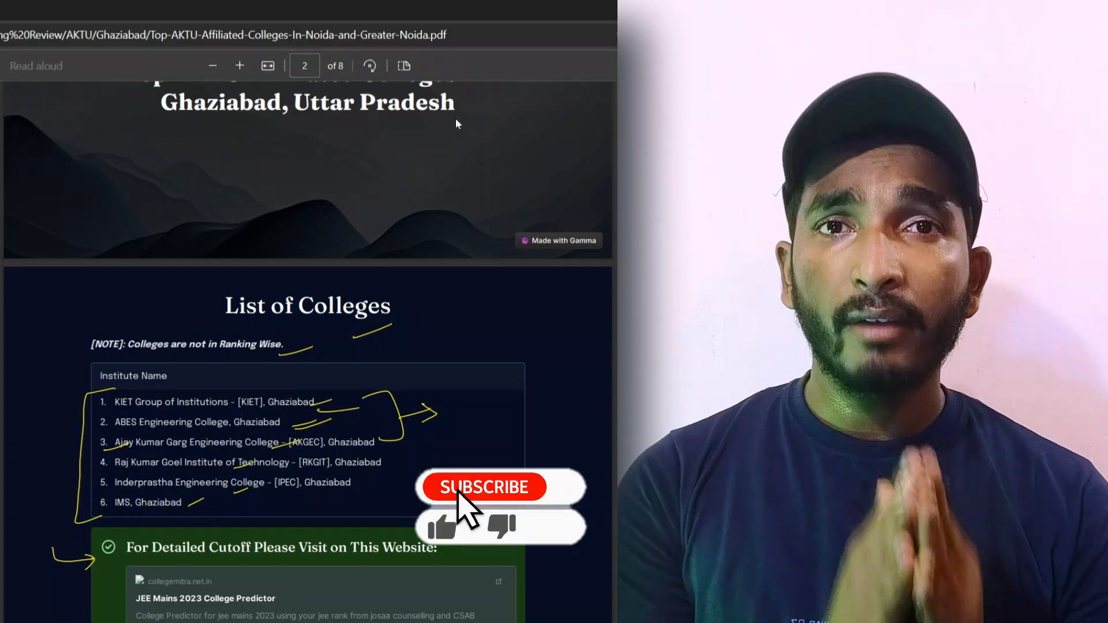
click(484, 486)
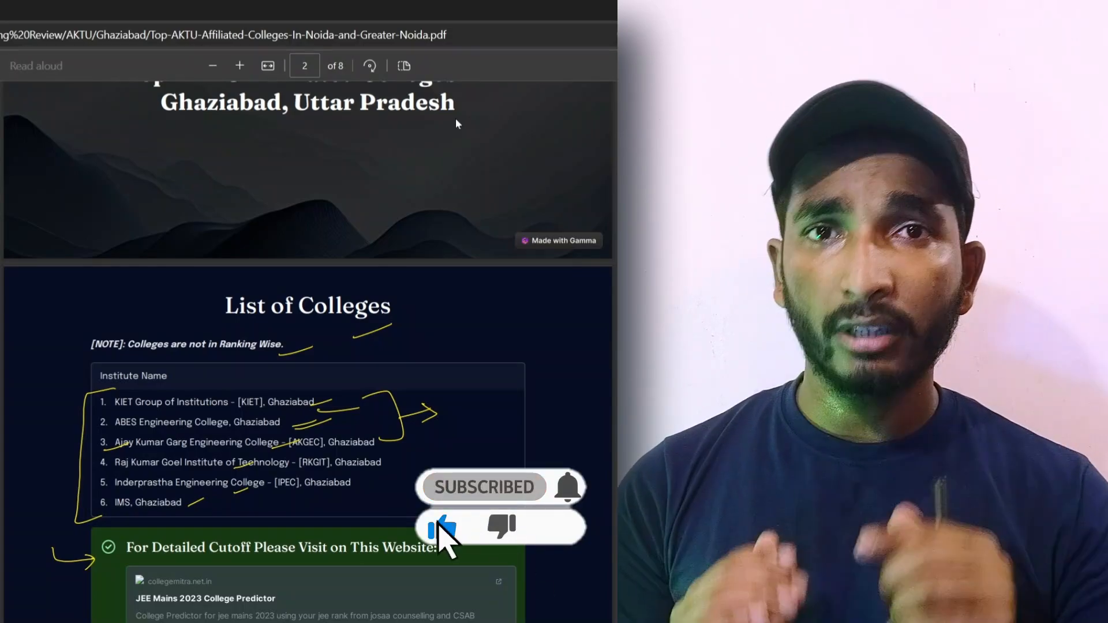